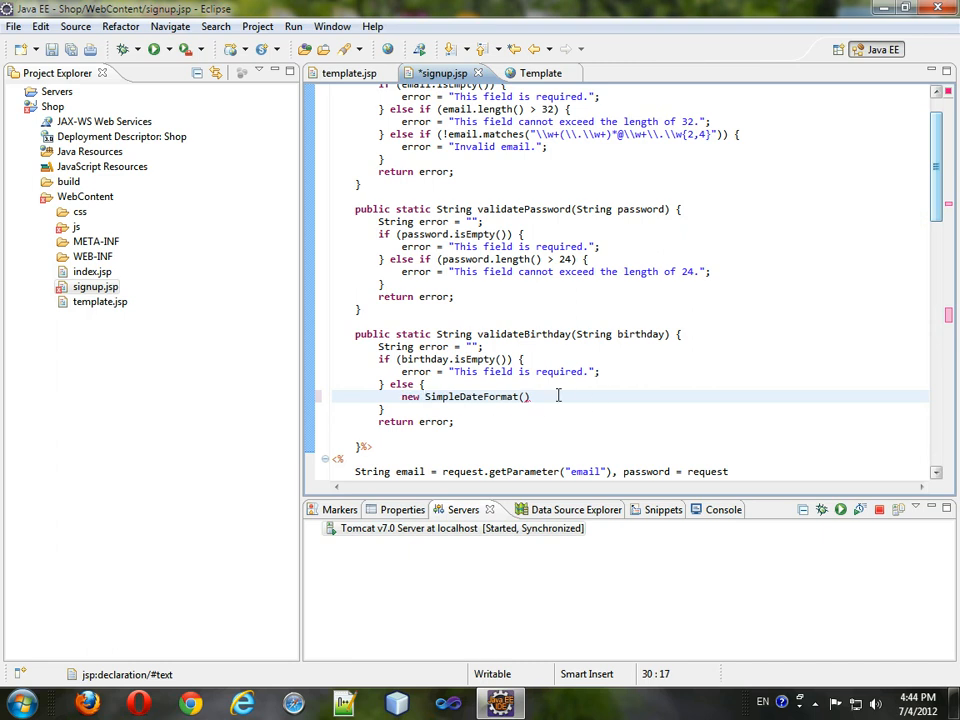
Step: Complete Date d = new SimpleDateFormat("").parse(birthday); and start a try { block
type("\"\"")
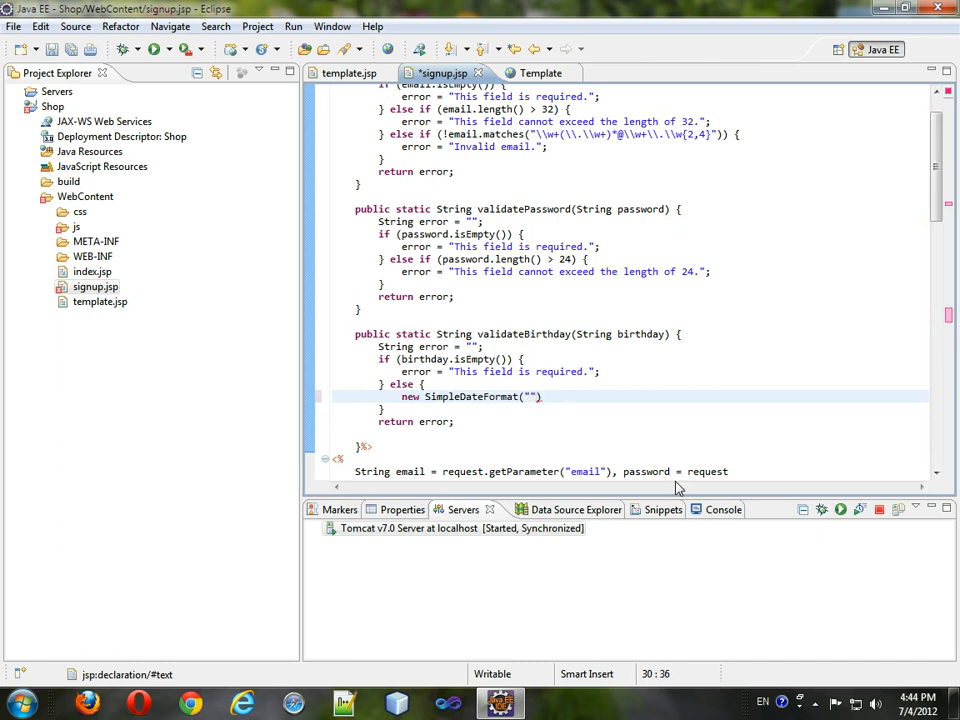
type(".parse(arg0")
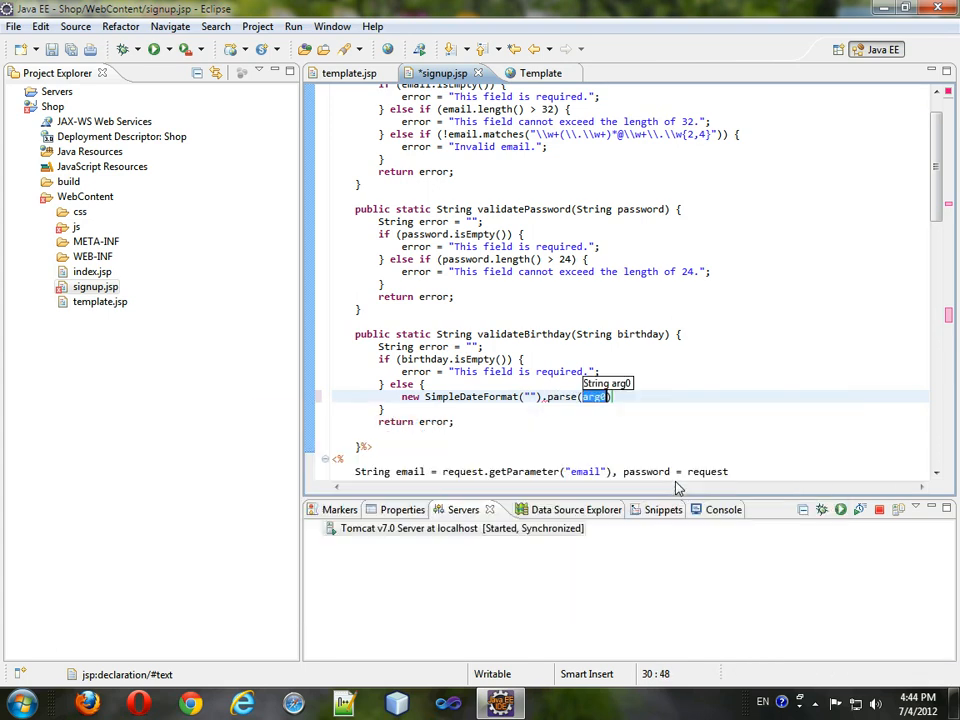
key("Delete")
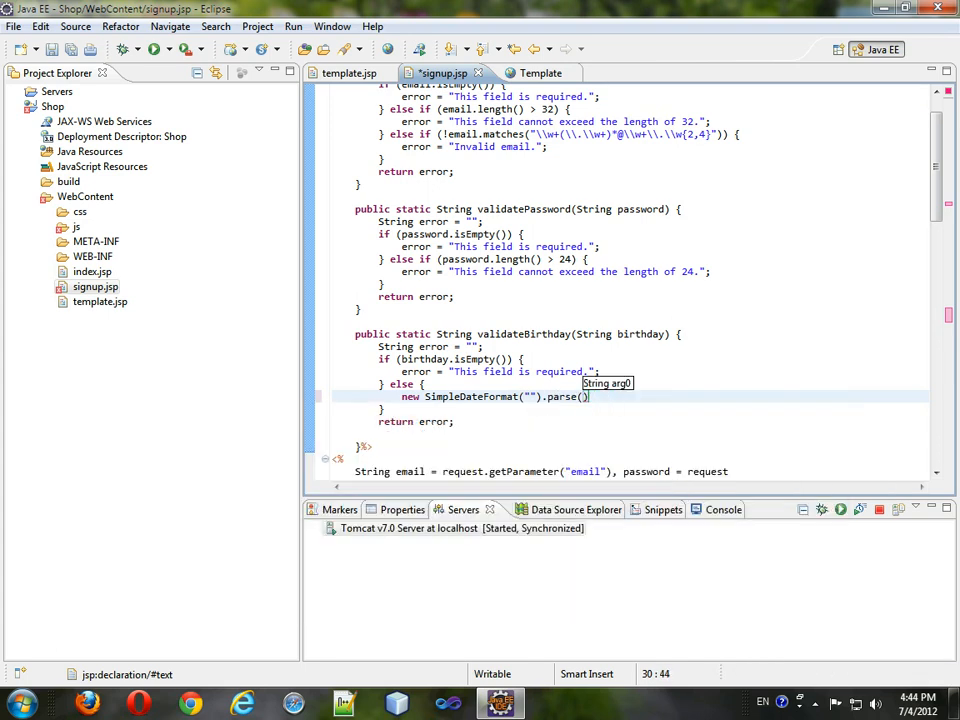
type("birthday")
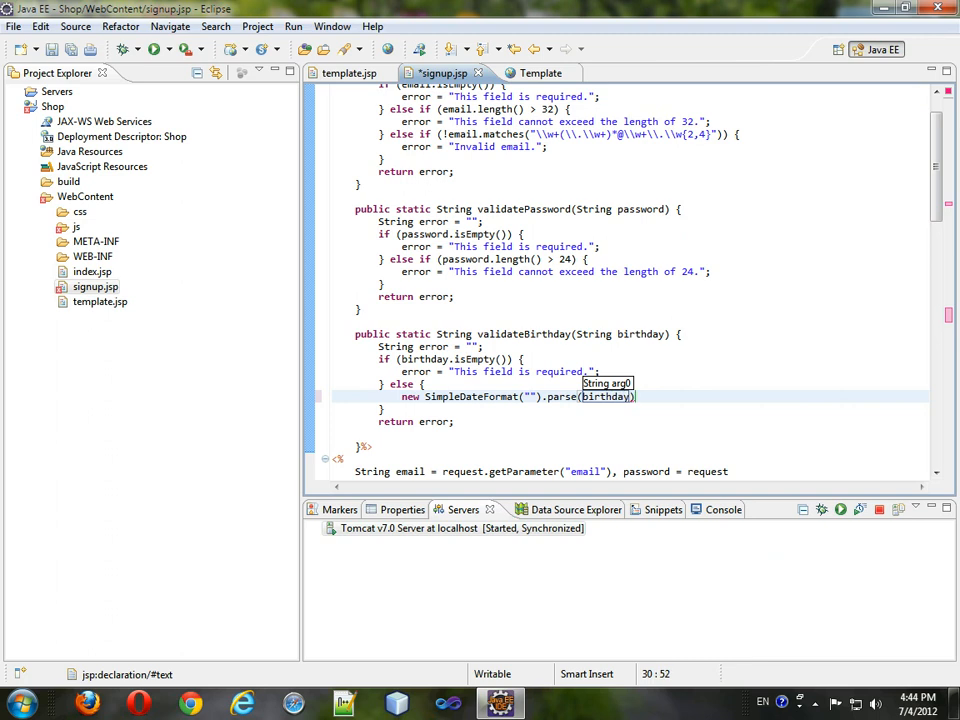
left_click(404, 396)
type("Date d = ")
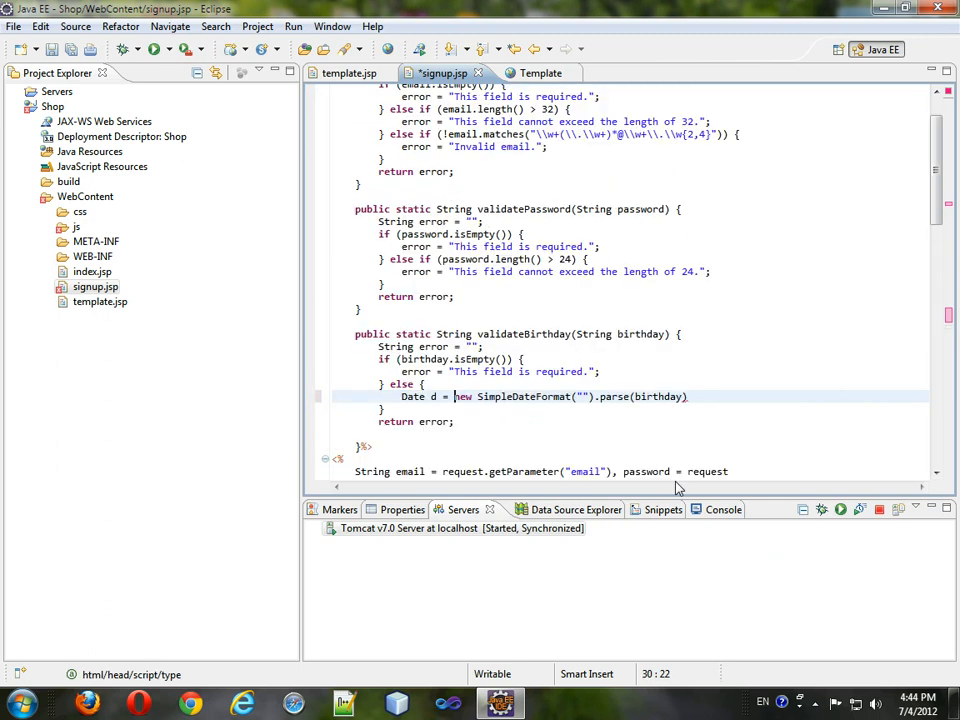
left_click(700, 396)
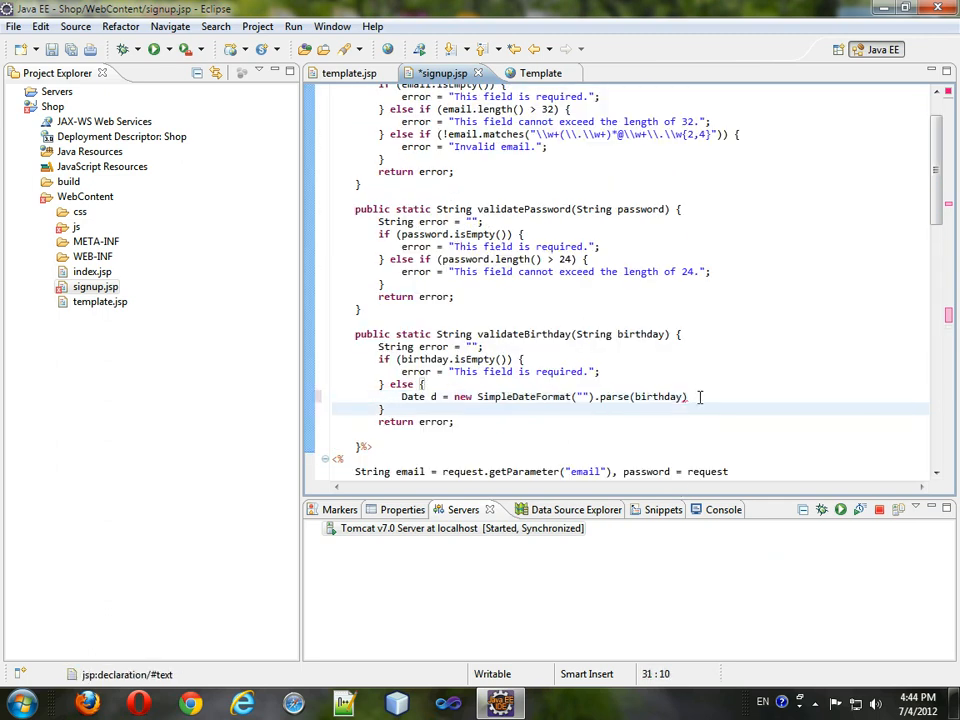
type(";")
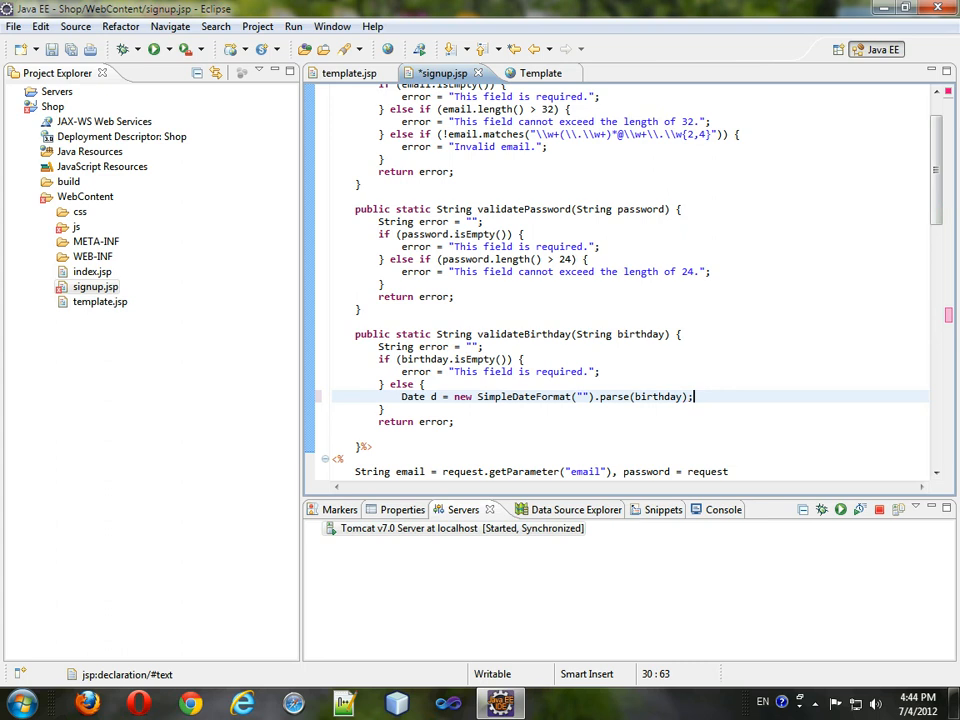
type("try {")
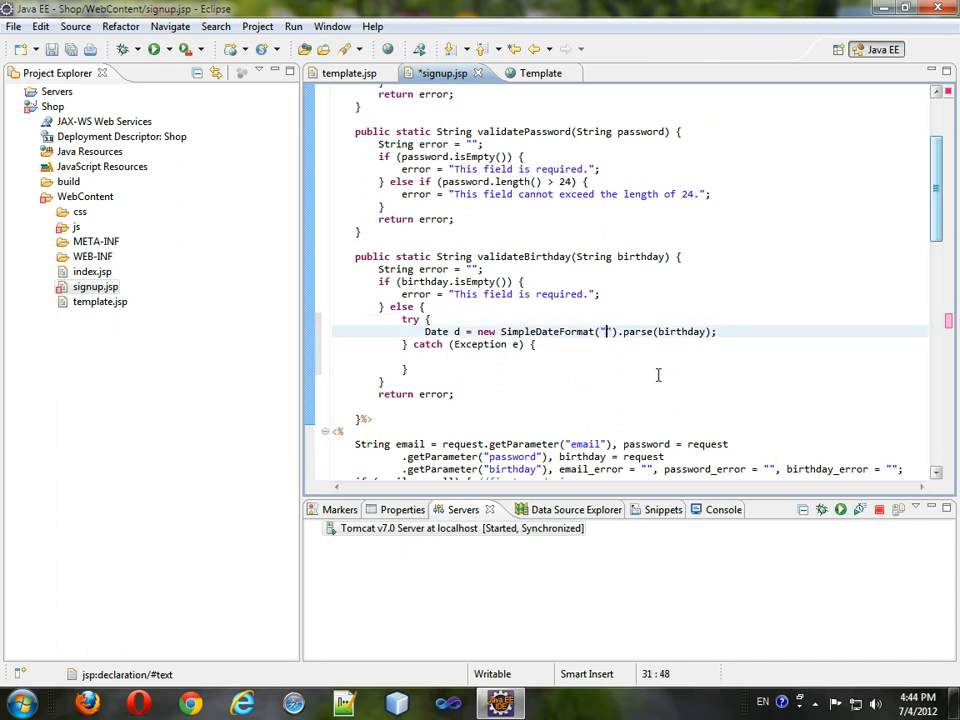
Step: Set the SimpleDateFormat pattern to "MM/dd/yyyy"
type("MM/dd/yyyy")
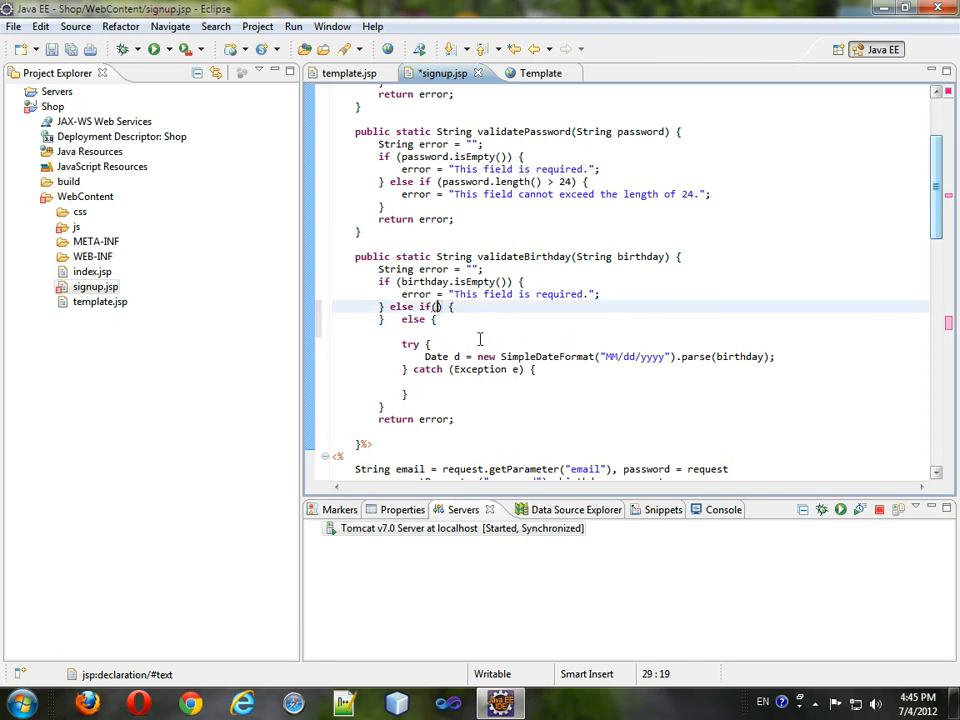
Step: Write the condition !birthday.matches("\\d{2}/\\d{2}/\\d{4}") for the else-if branch
type("birthday.matches(\"")
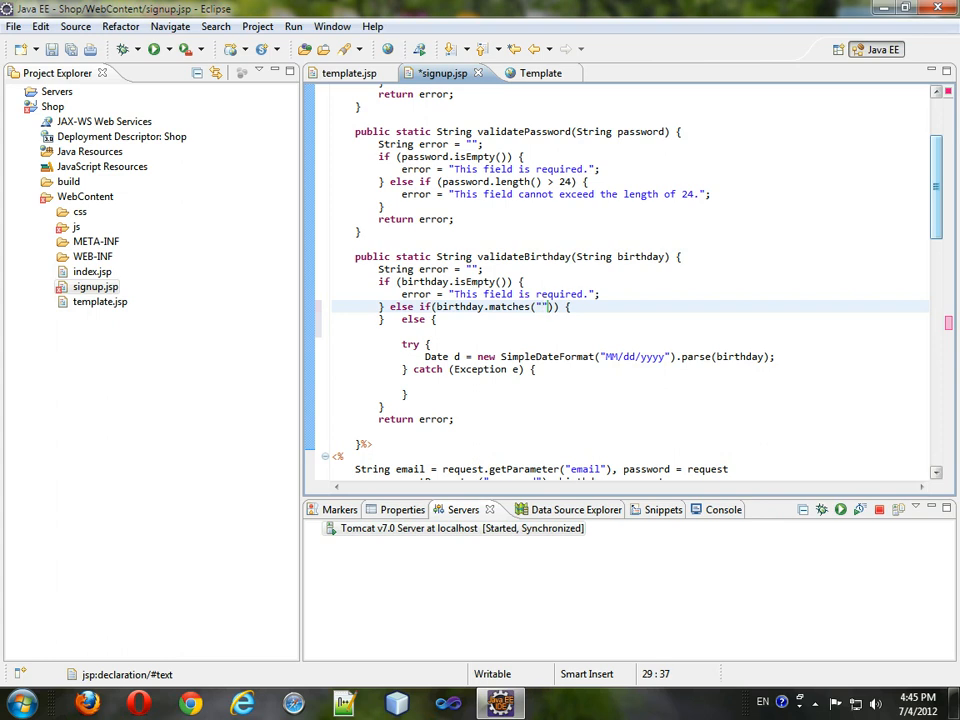
type("\\d{")
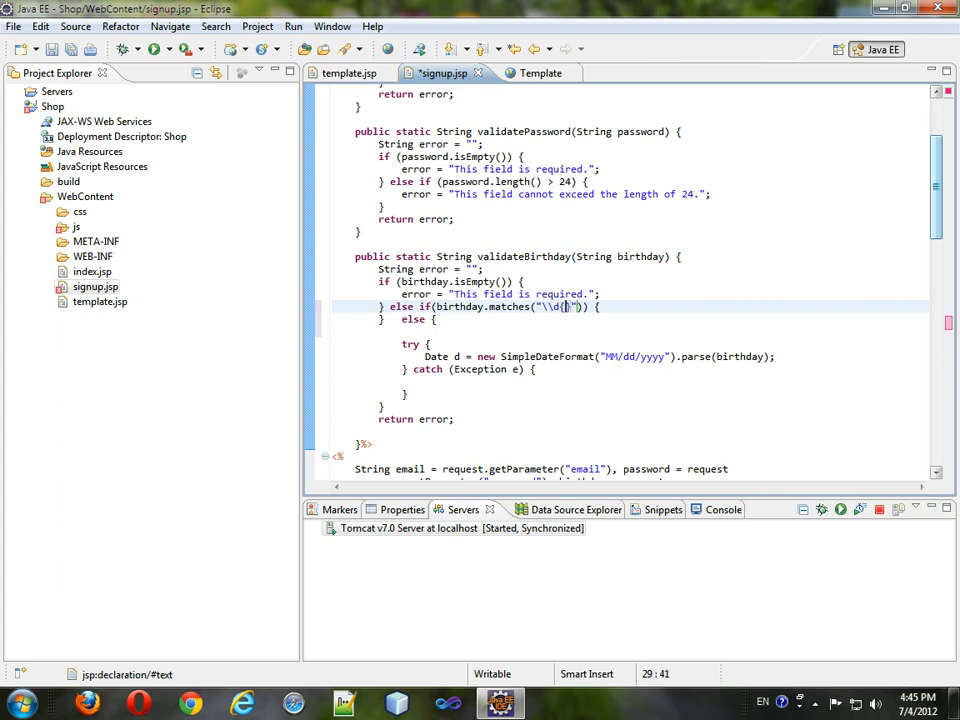
type("{2}\\")
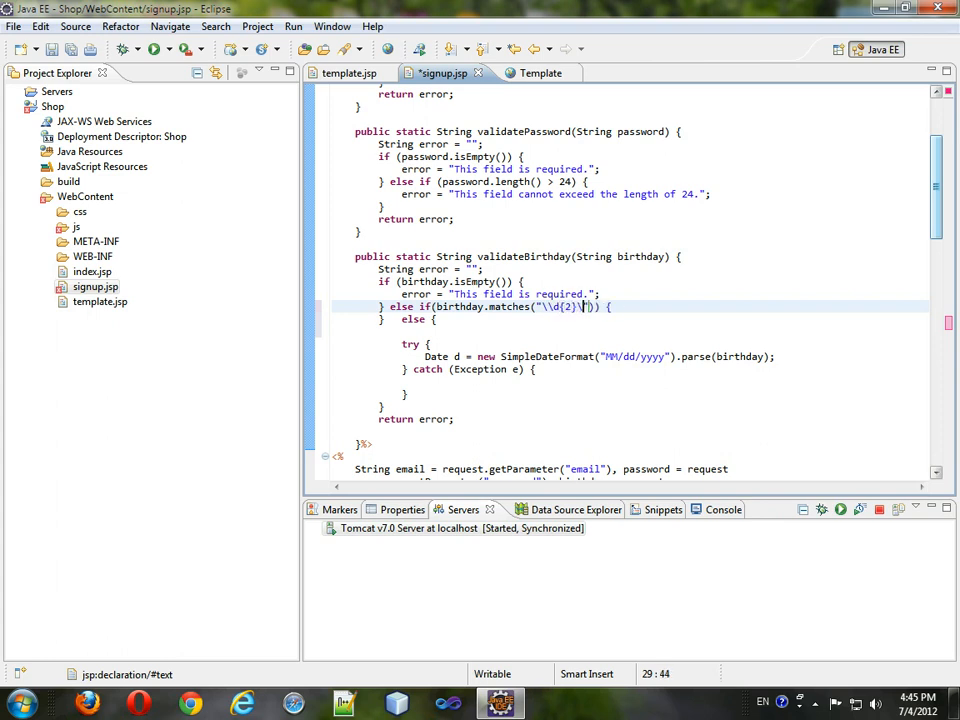
type("\\/")
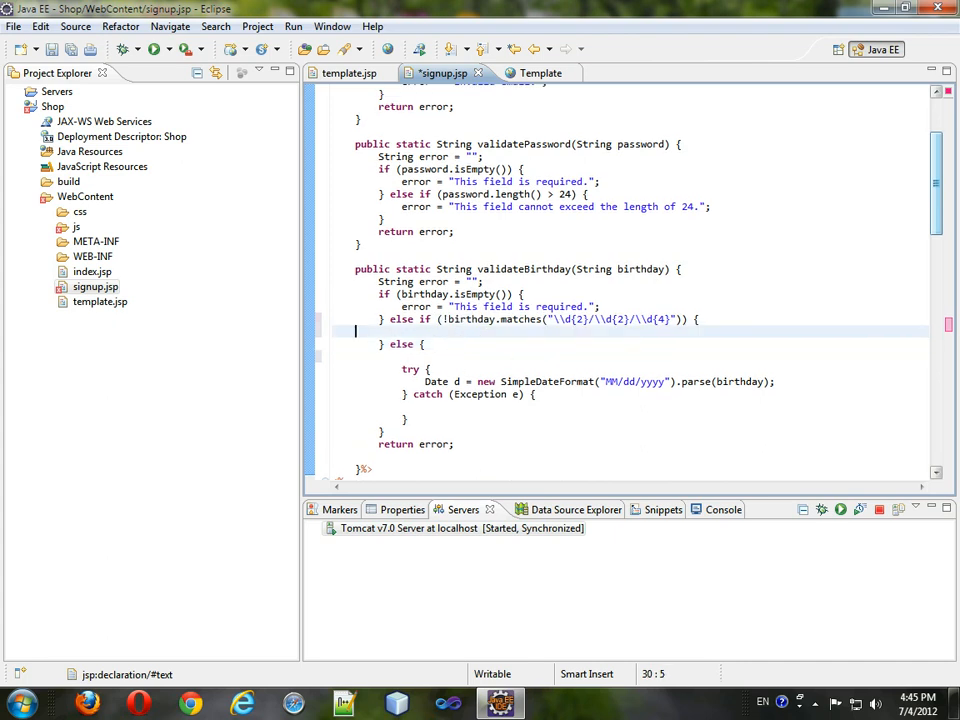
Step: Assign error = "Invalid date format. Expect mm/dd/yyyy."; in the mismatch branch
type("error")
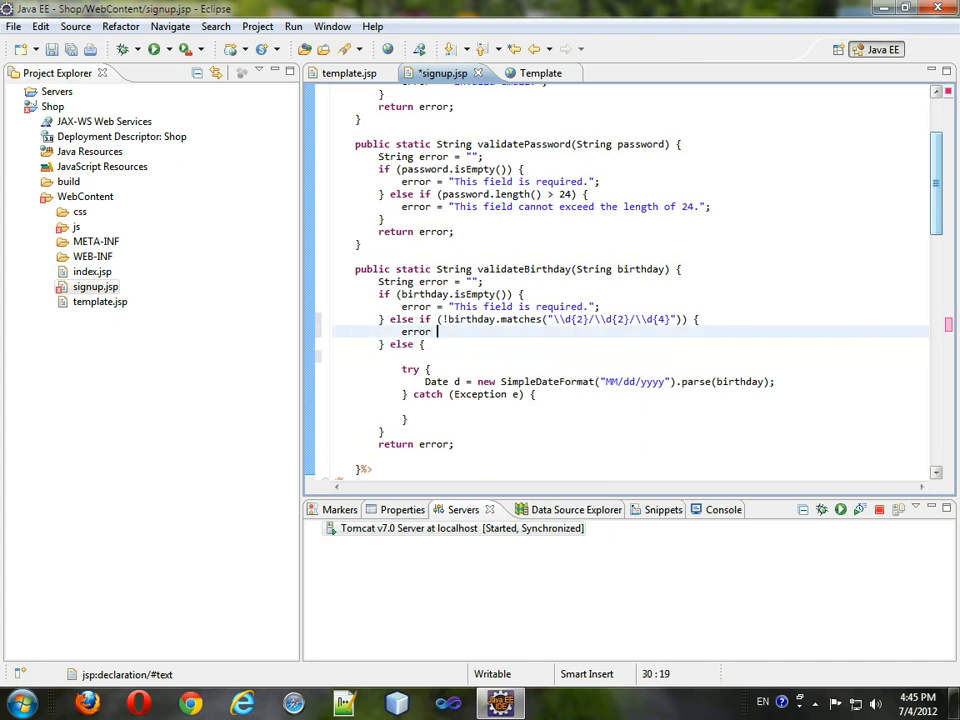
type("\"\";")
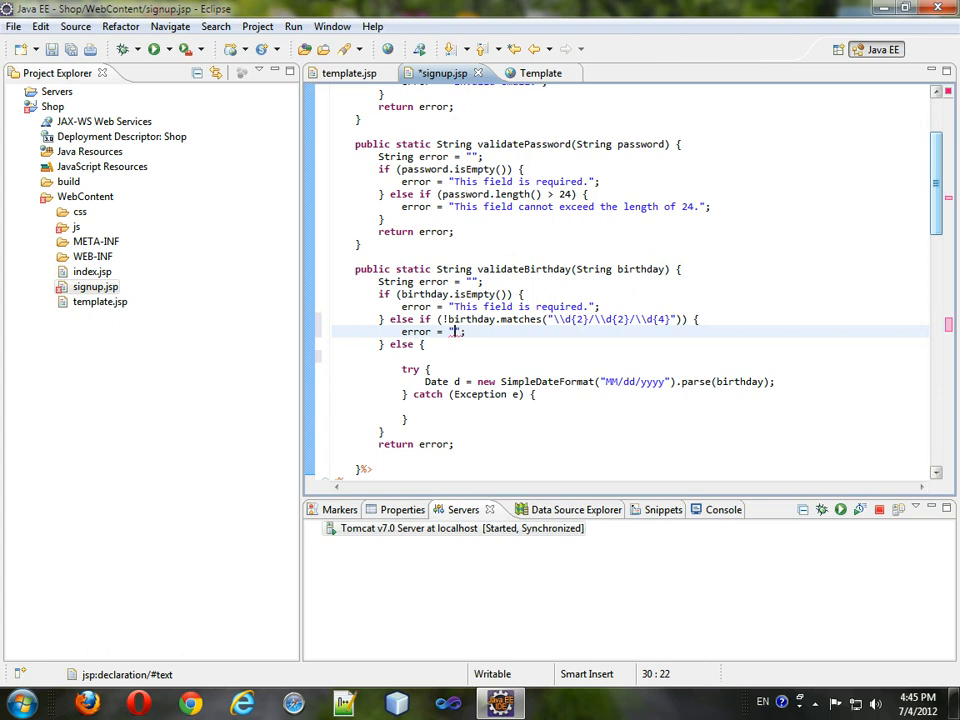
type("Invalid date format.")
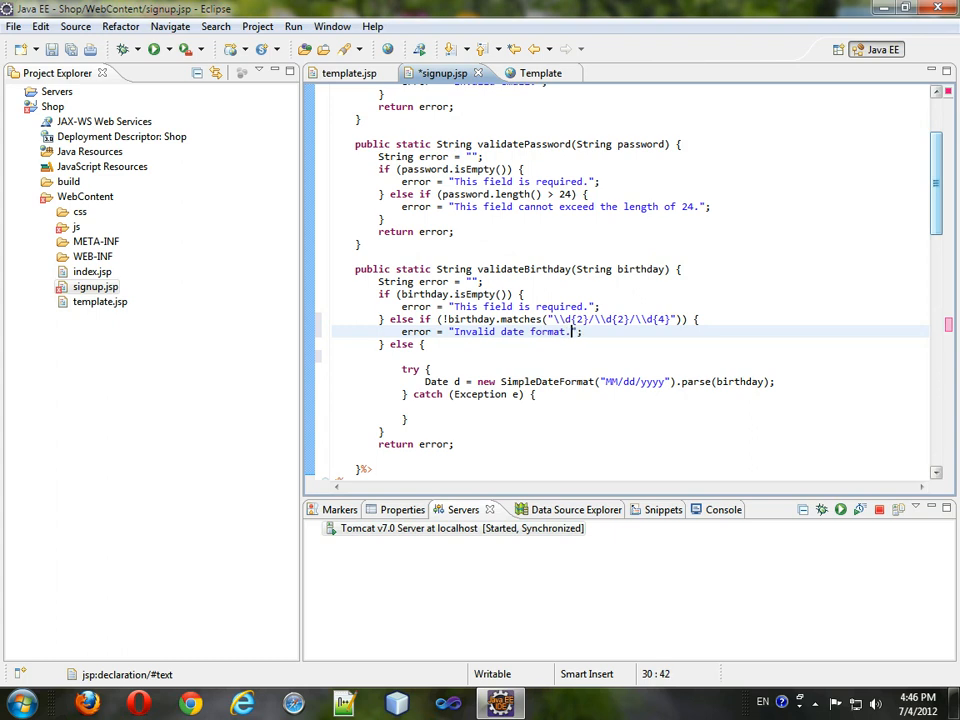
type("Expect")
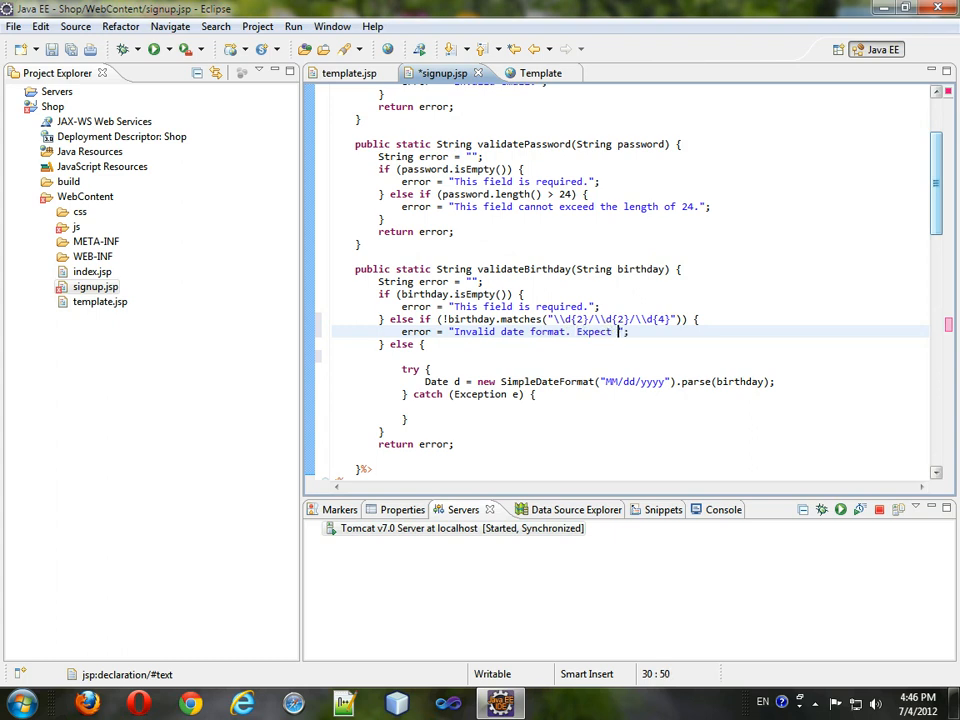
type("mm/dd/yyyy.")
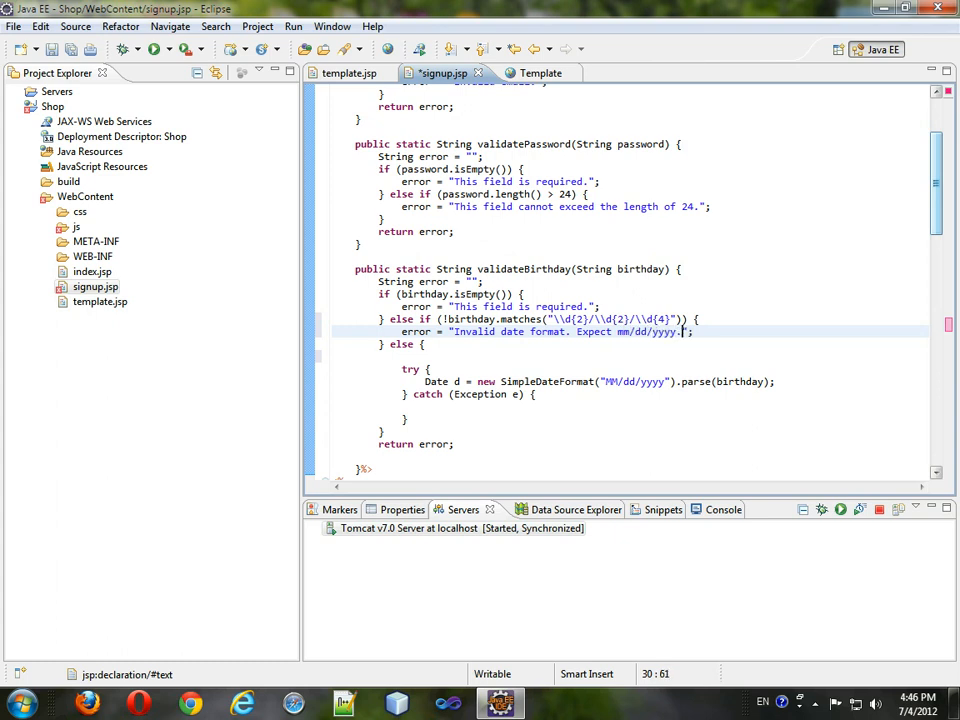
left_click(576, 356)
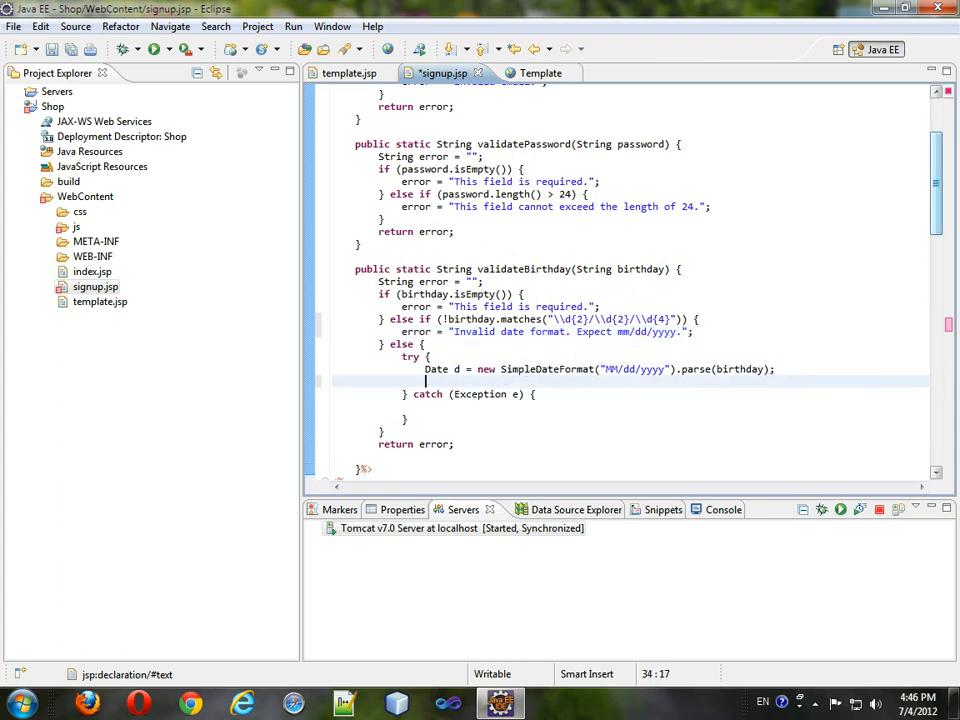
Step: Add if (d.after(new Date())) setting error = "Invalid date." after the parse line
type("if()")
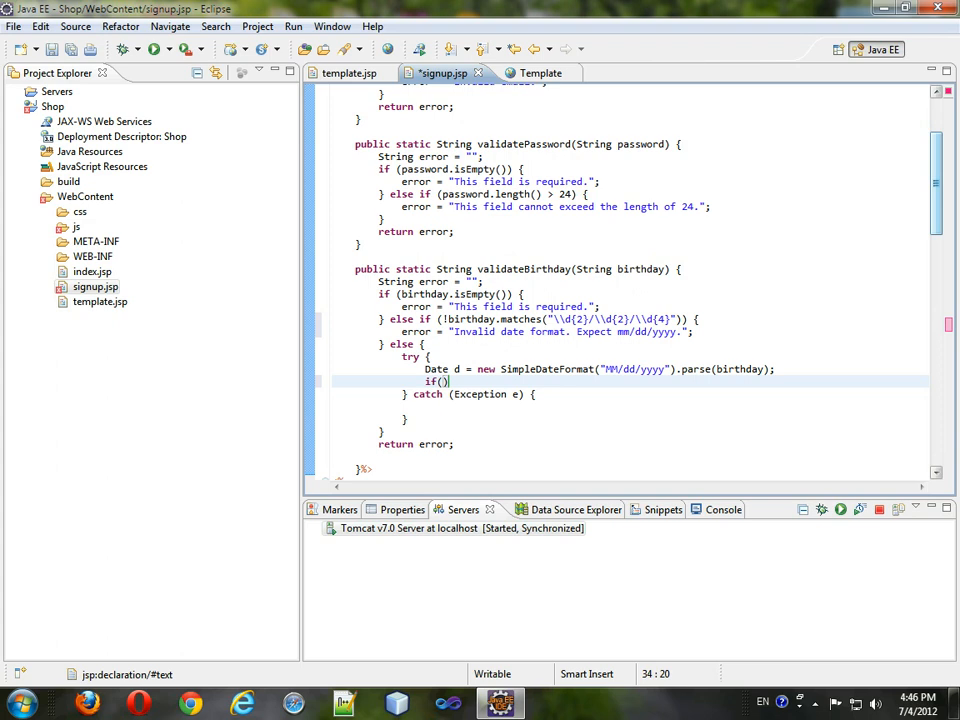
type(".after(arg0")
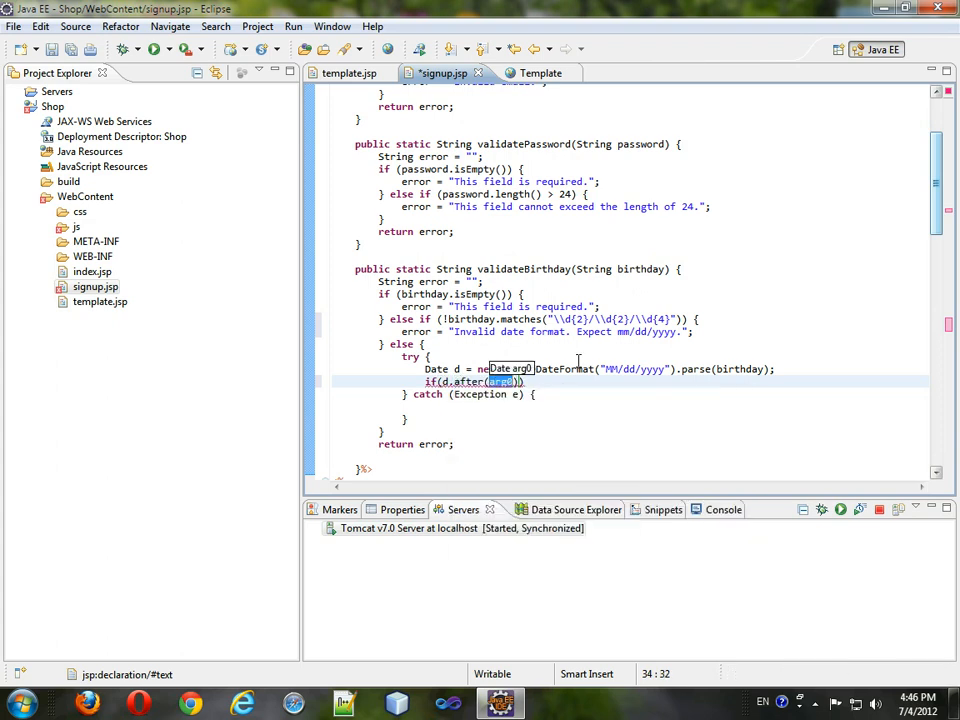
type("new Date()")
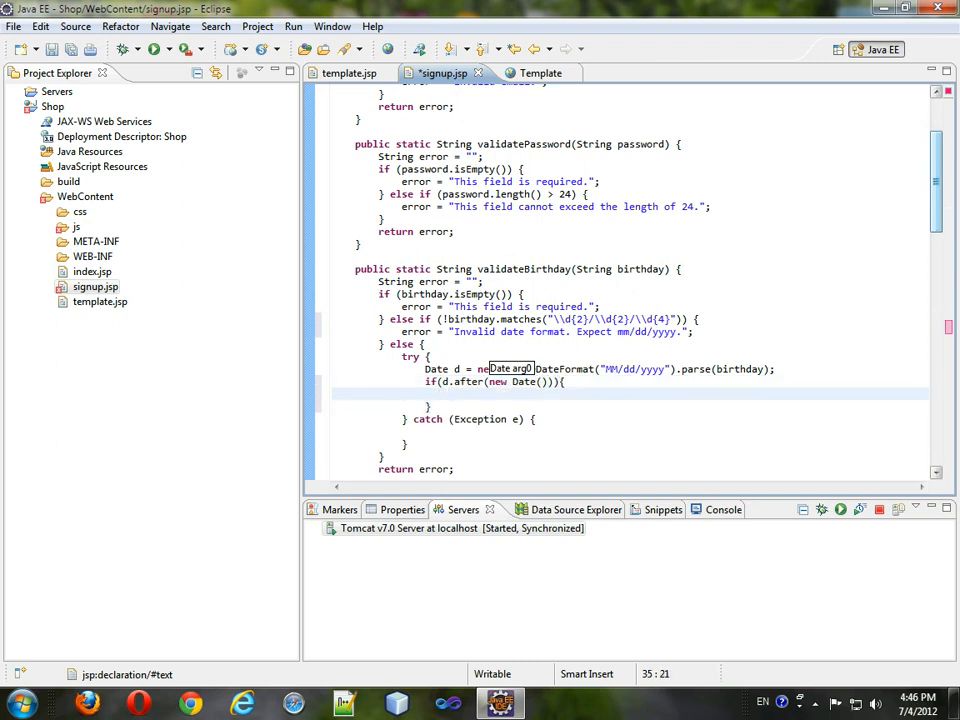
left_click(448, 392)
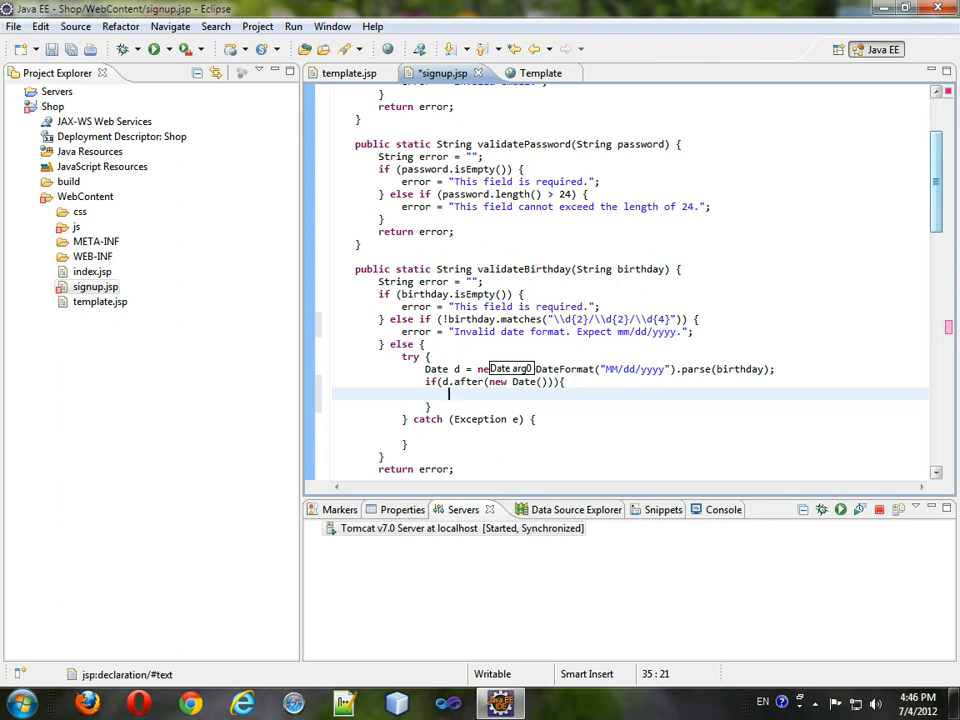
type("error=\"")
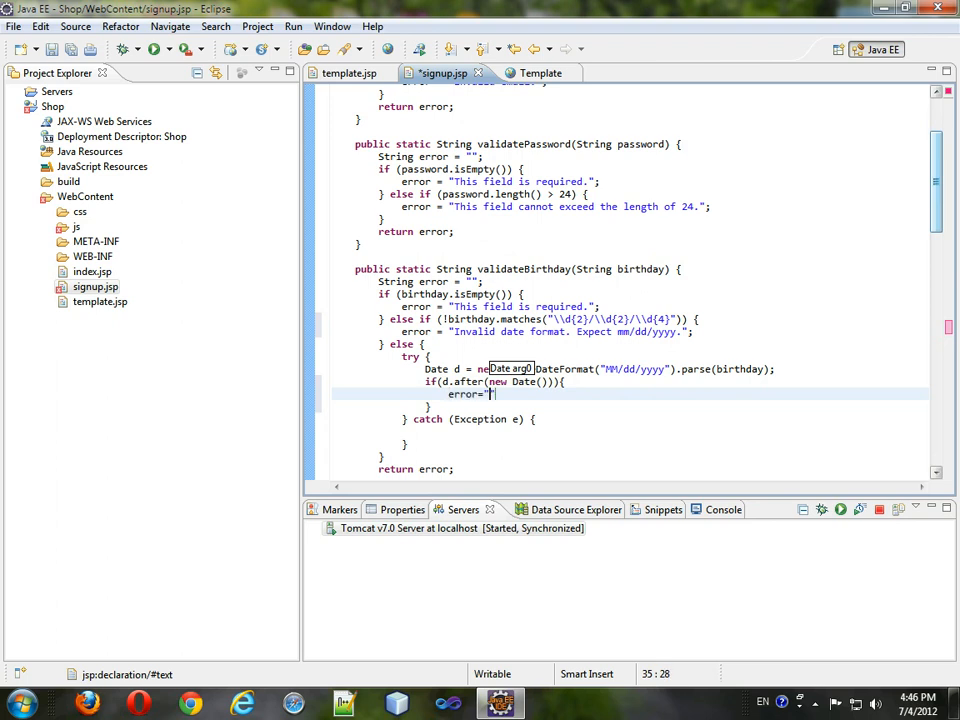
type("\";")
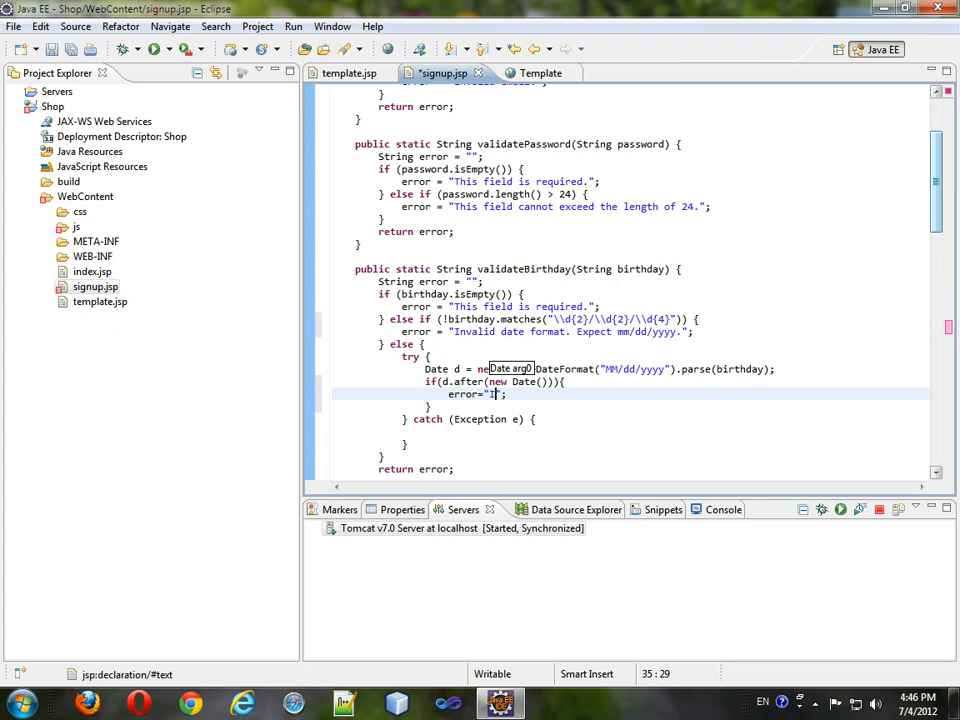
type("Invalid date.")
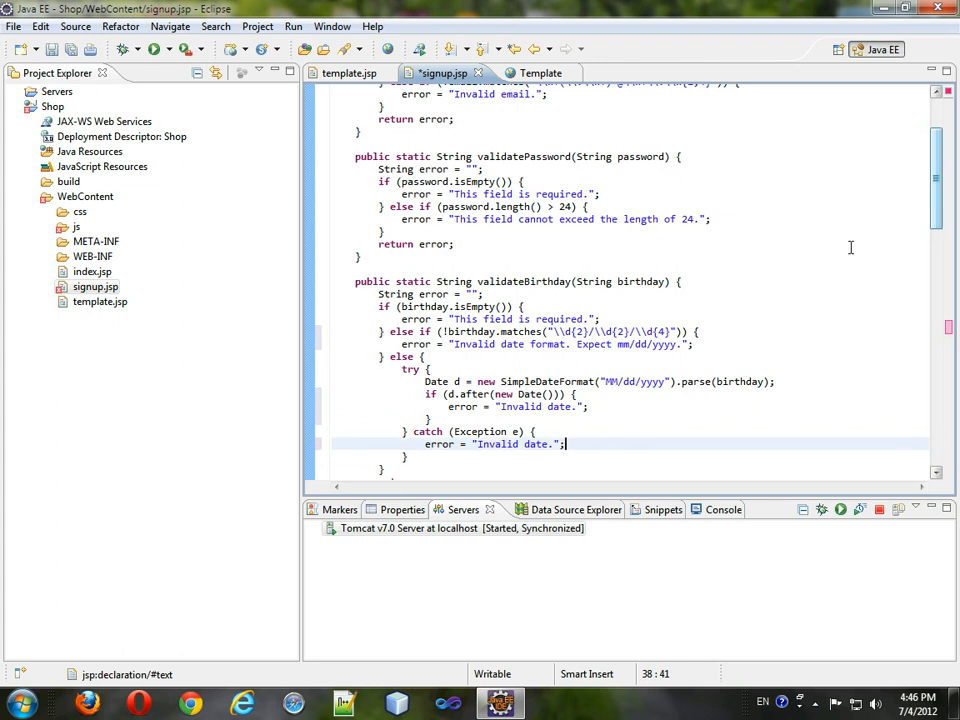
scroll("down", 3)
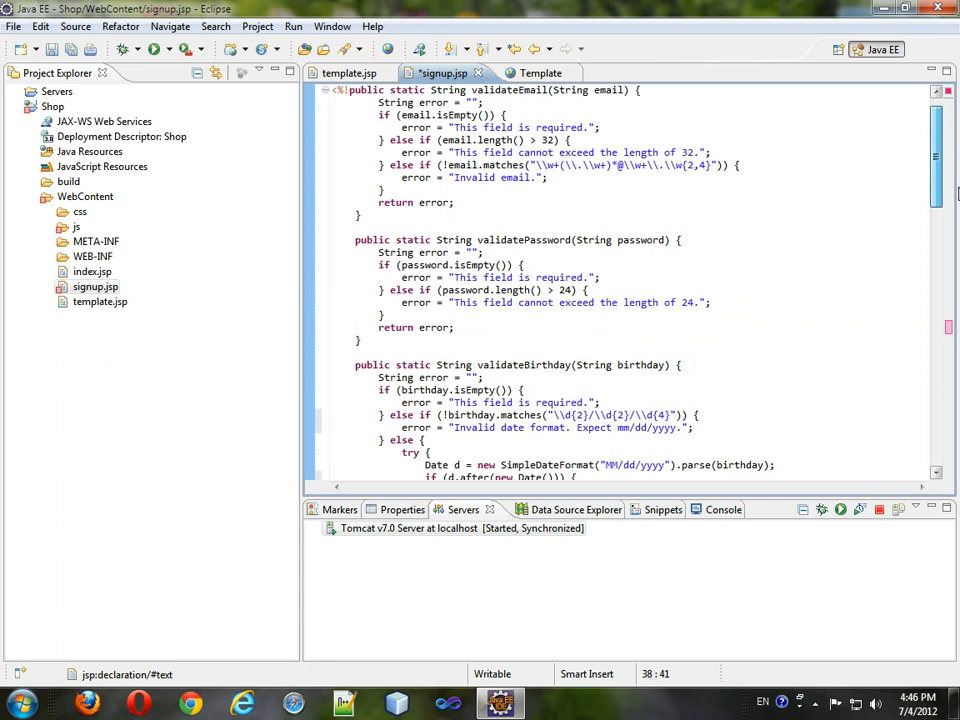
scroll("down", 3)
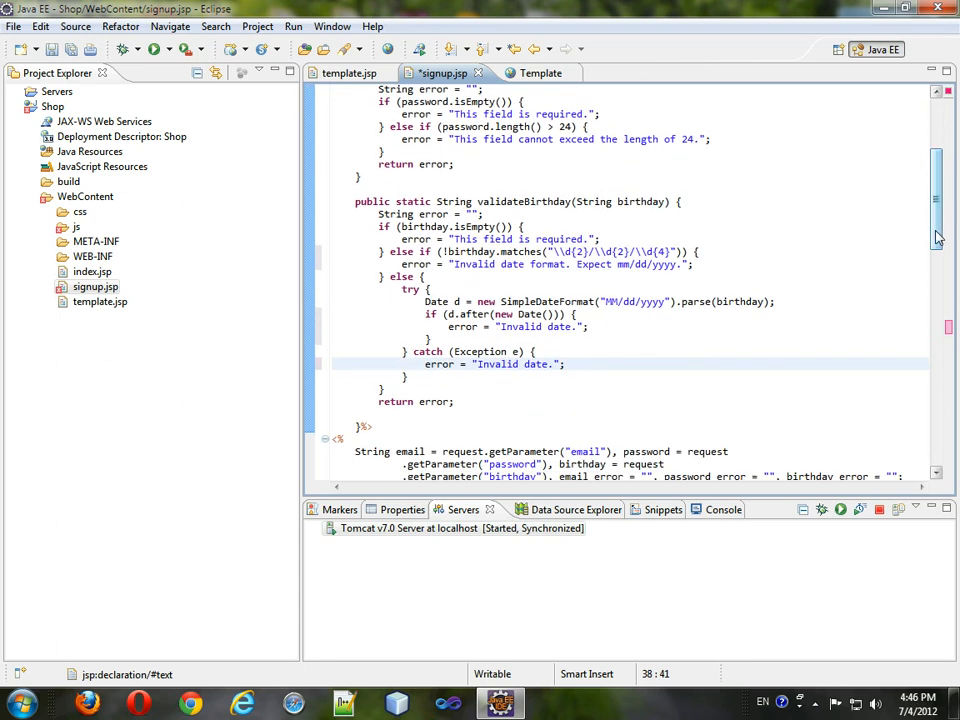
left_click(564, 364)
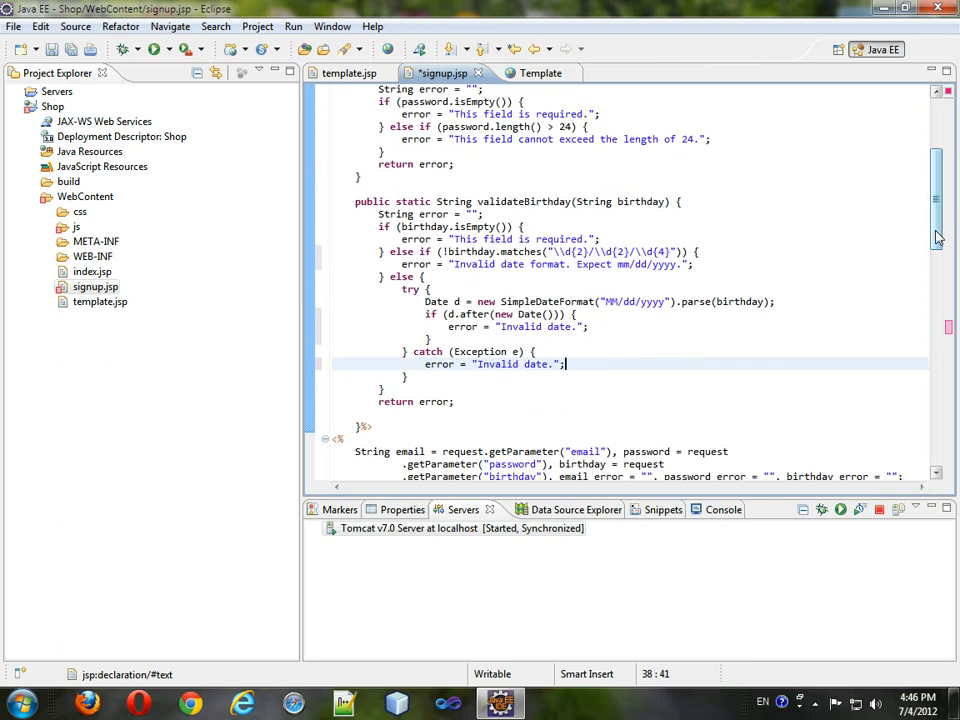